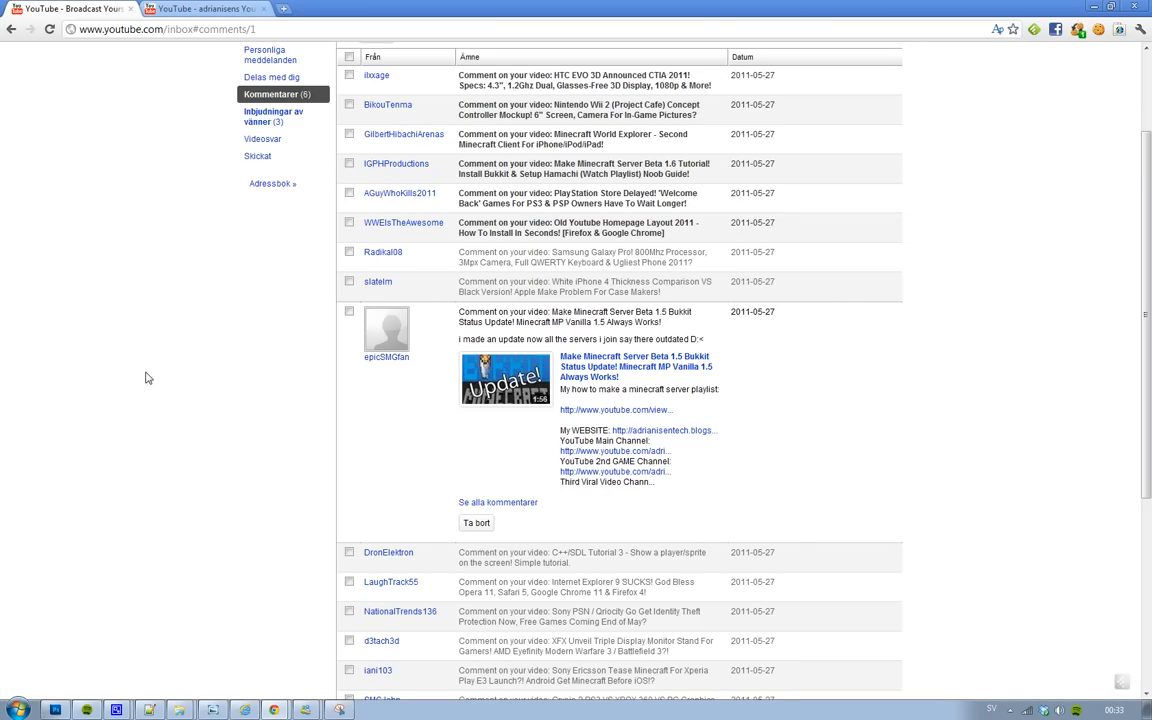
{"action": "mouse_move", "coordinate": [708, 354]}
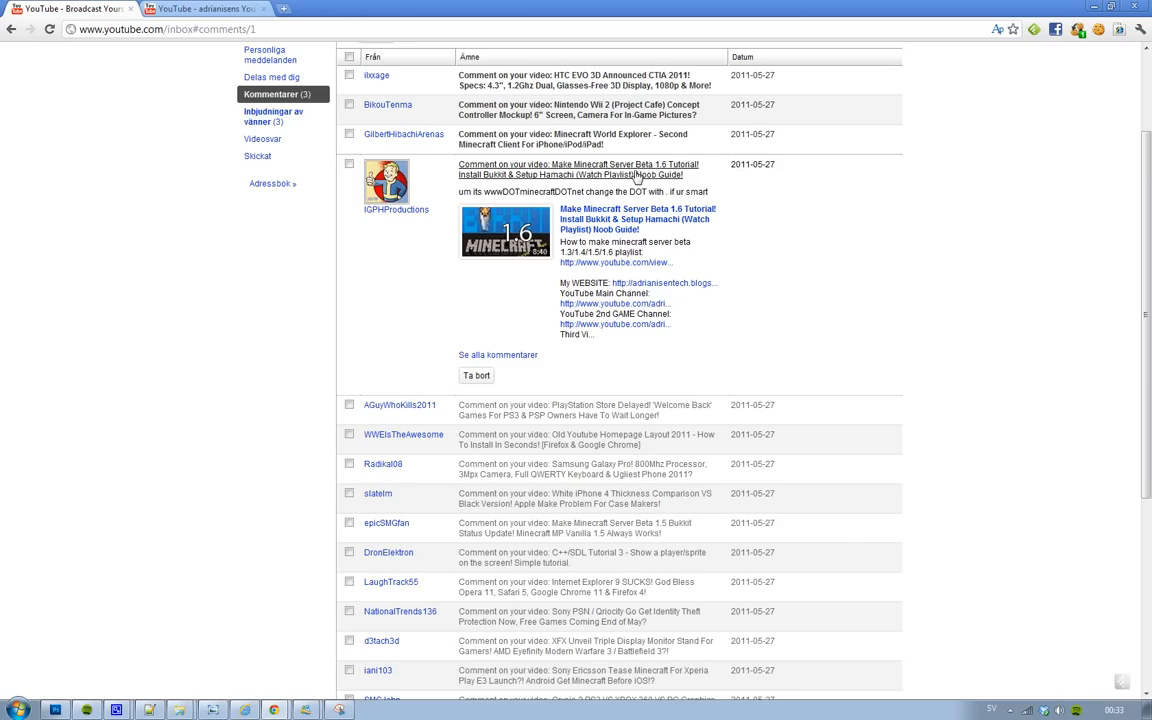
Read the newest comment on the HTC EVO 3D video, then go to Inbjudningar av vänner.
{"action": "left_click", "coordinate": [476, 376]}
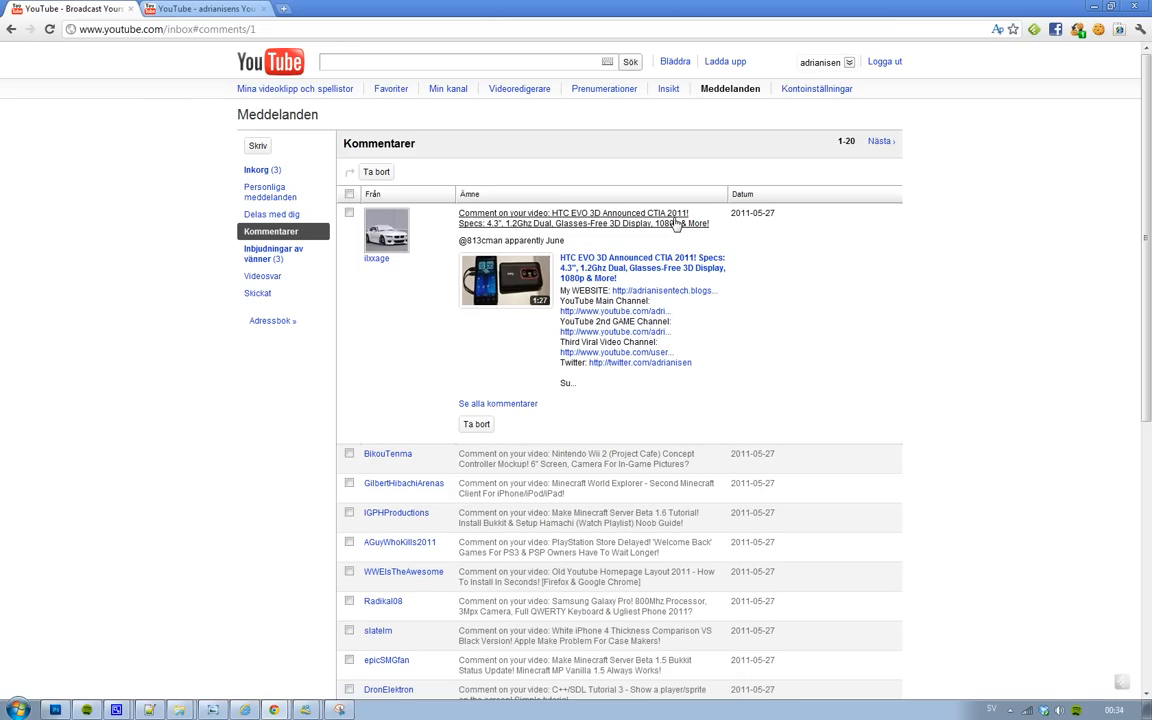
{"action": "left_click", "coordinate": [280, 252]}
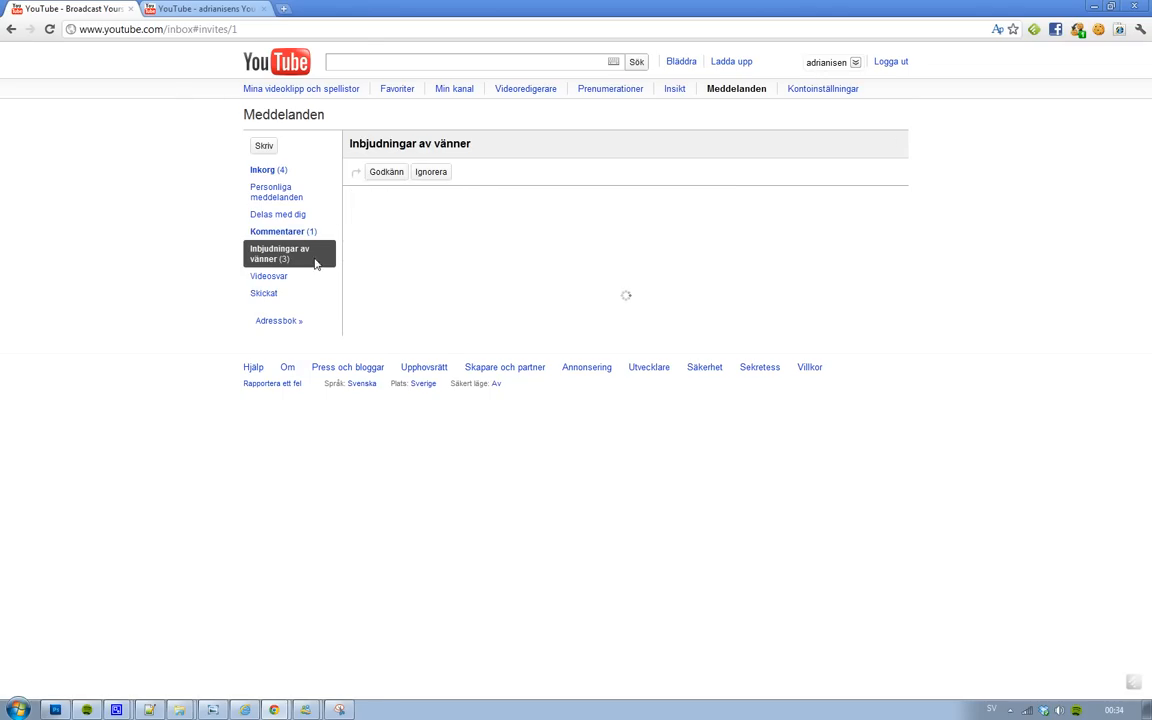
Select all three friend invitations, dismiss them with Ignorera, and go to Personliga meddelanden.
{"action": "left_click", "coordinate": [284, 252]}
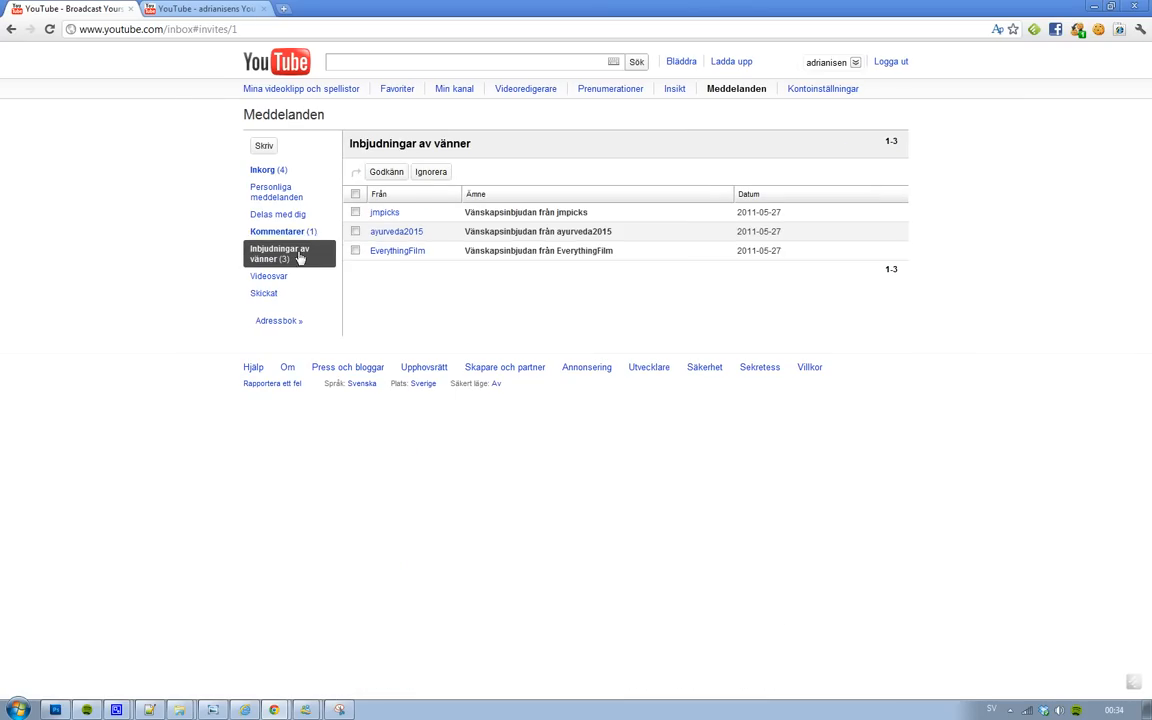
{"action": "left_click", "coordinate": [384, 172]}
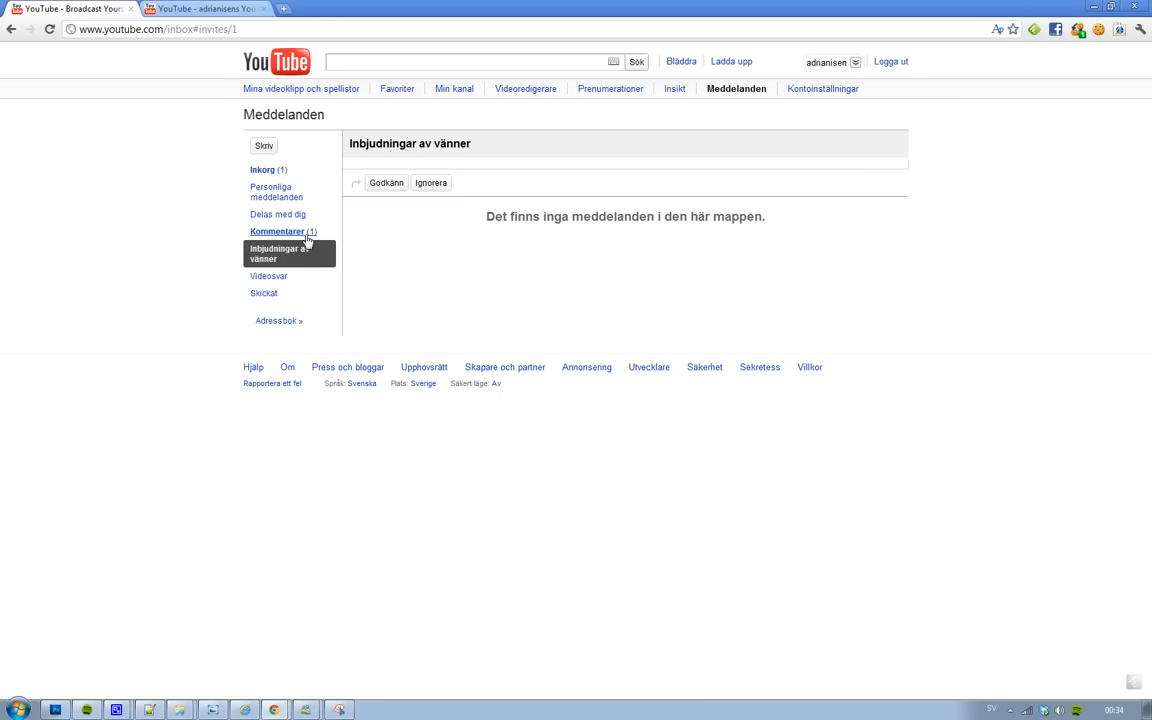
{"action": "left_click", "coordinate": [276, 192]}
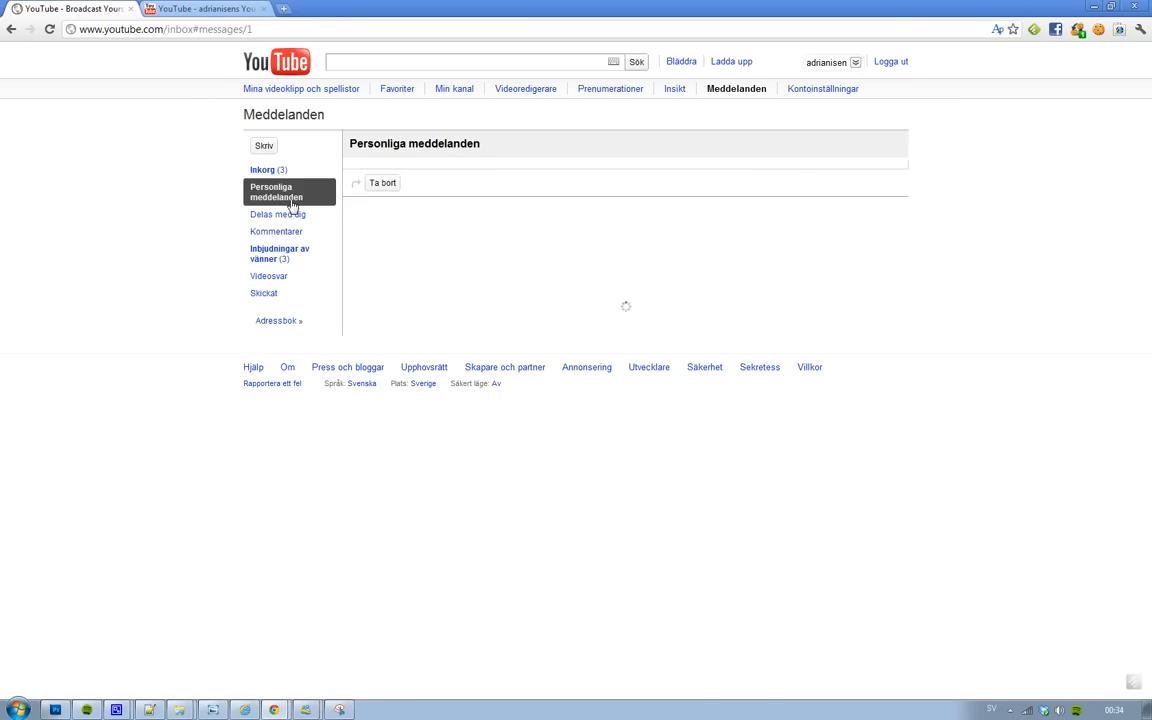
Return to Kommentarer and read the newest comment on the Samsung Galaxy Pro video.
{"action": "left_click", "coordinate": [276, 232]}
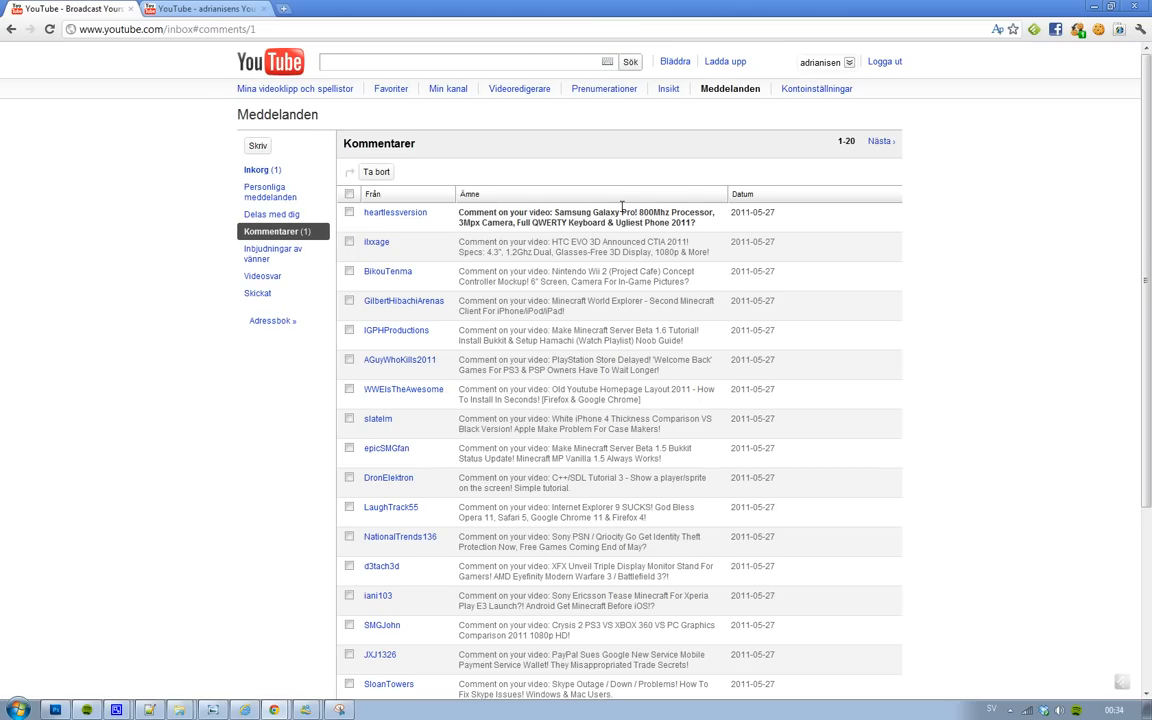
{"action": "left_click", "coordinate": [584, 216]}
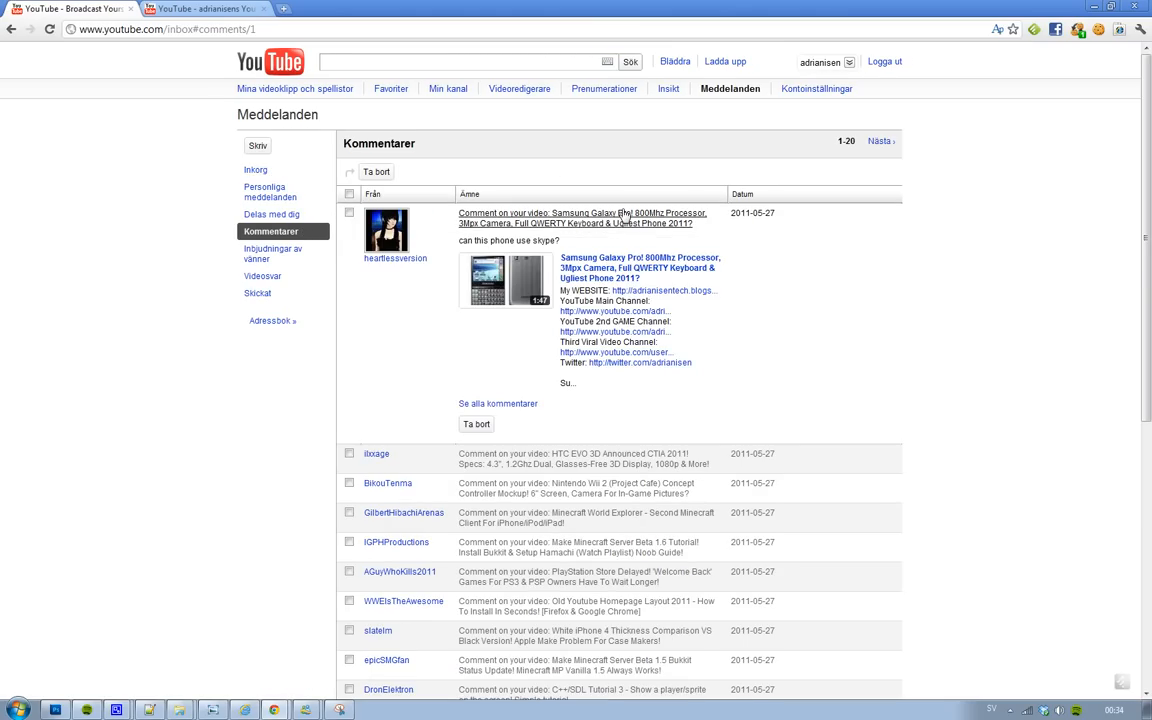